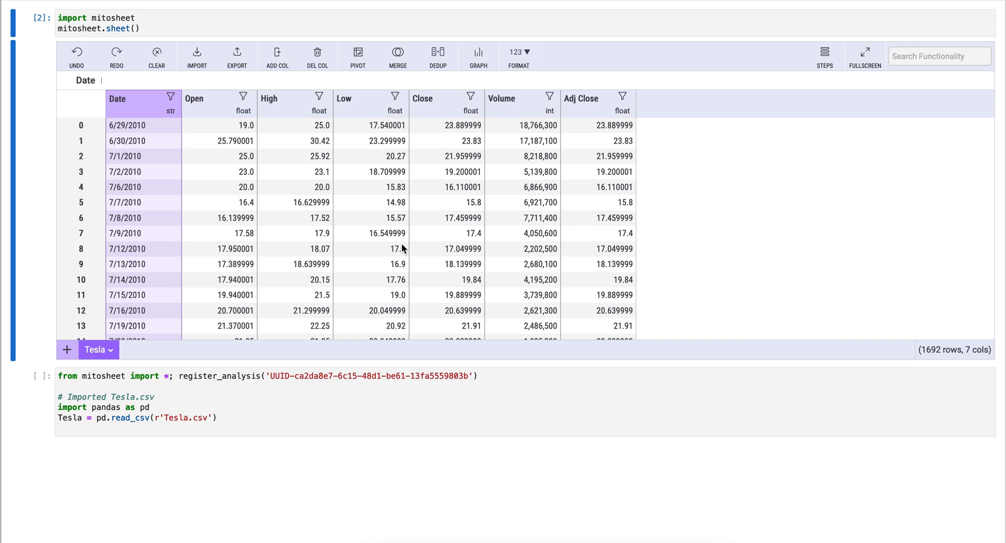
Create a new bar graph from the Tesla data with Date on the x axis
{"action": "left_click", "coordinate": [478, 56]}
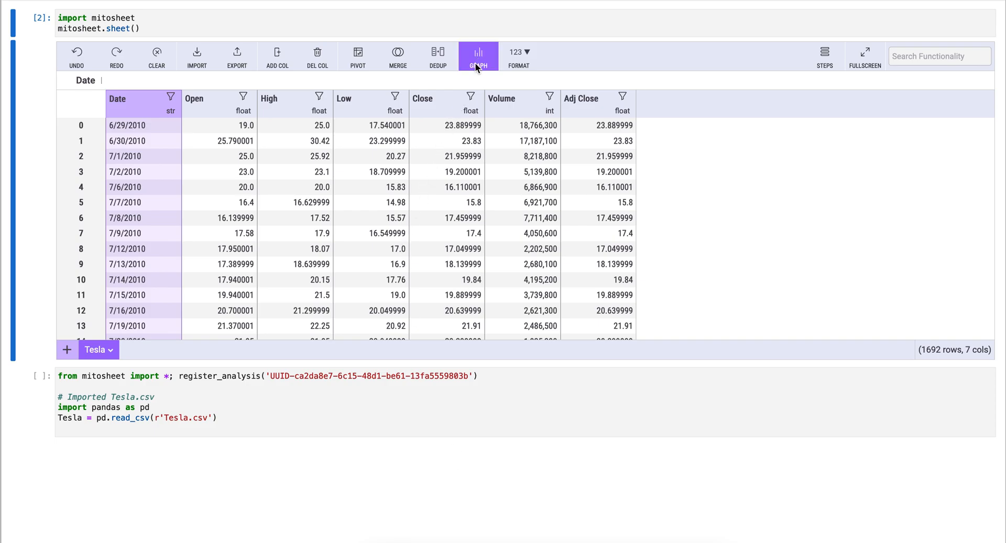
{"action": "left_click", "coordinate": [478, 55]}
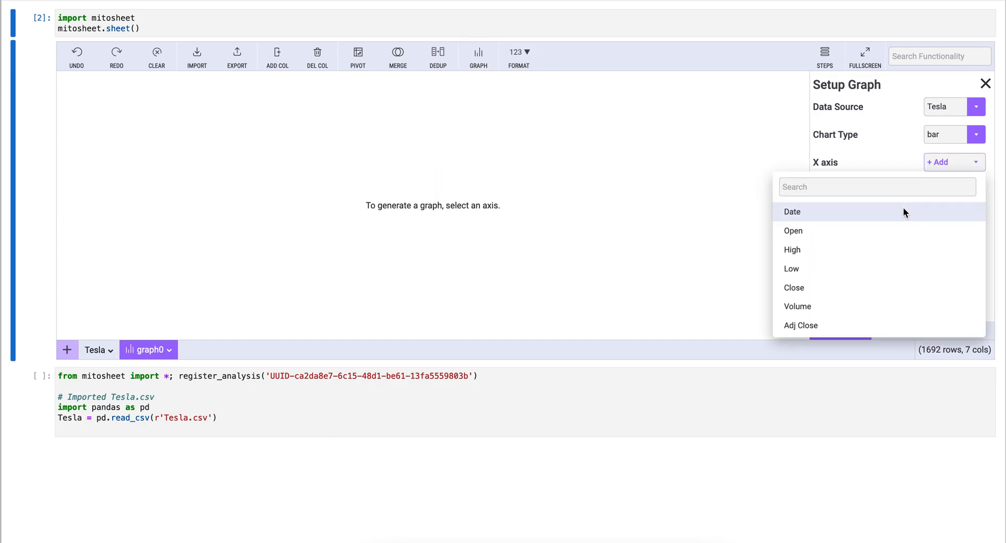
{"action": "left_click", "coordinate": [792, 210]}
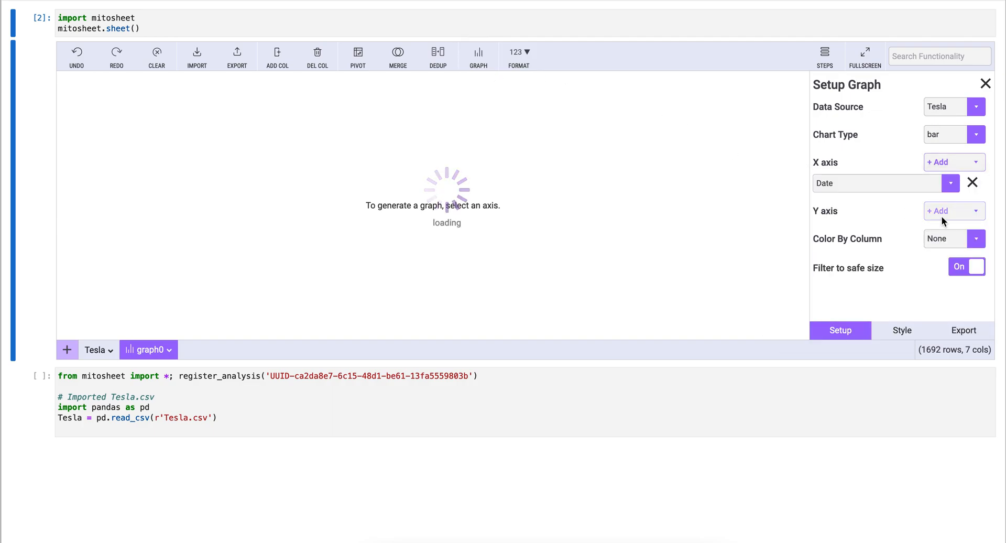
{"action": "left_click", "coordinate": [937, 211]}
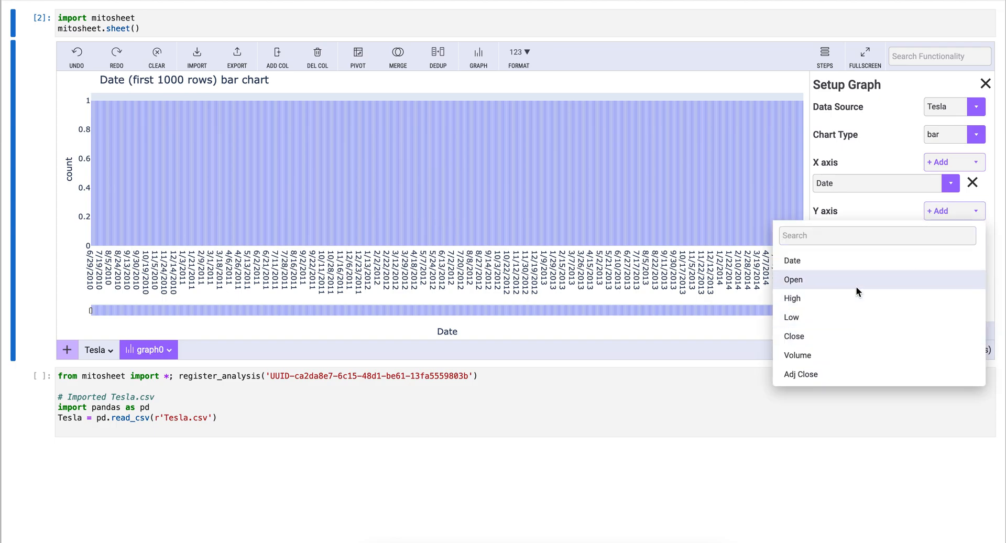
Add High as the y-axis column and inspect the Date-versus-High bars
{"action": "left_click", "coordinate": [793, 297]}
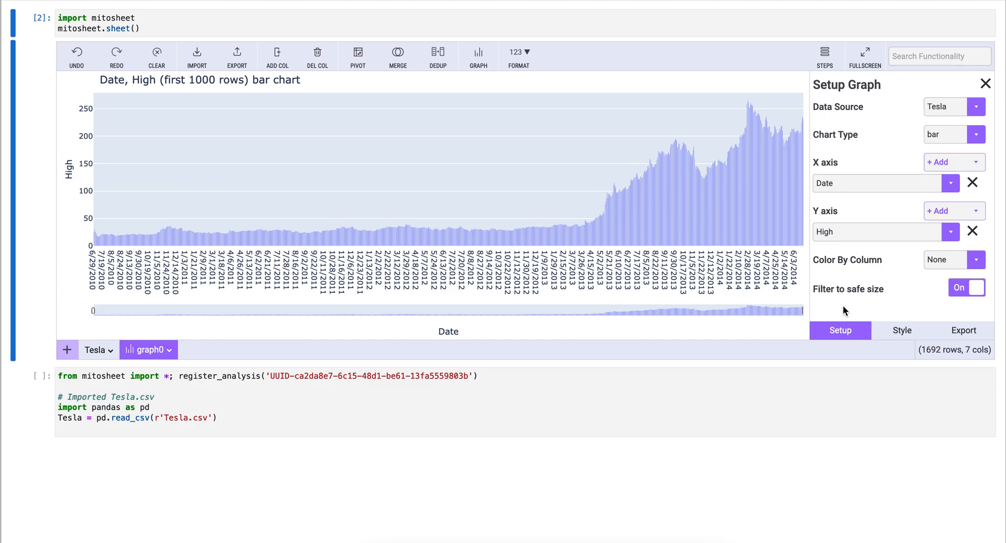
{"action": "mouse_move", "coordinate": [669, 224]}
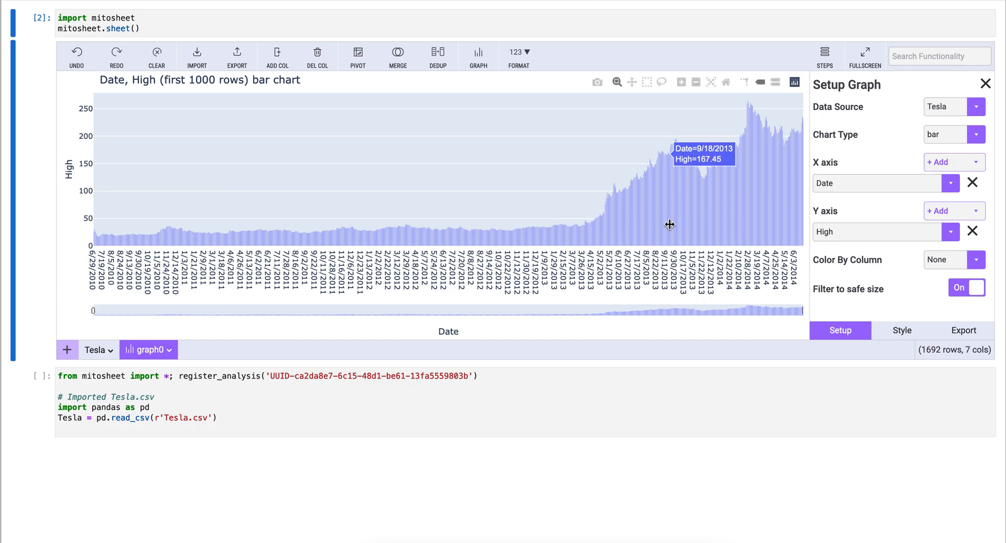
{"action": "mouse_move", "coordinate": [681, 220]}
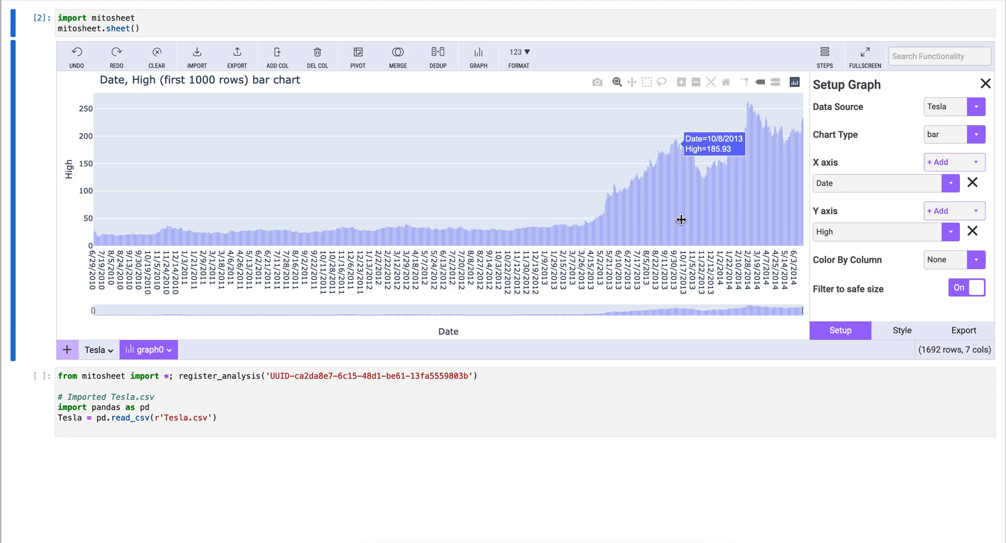
{"action": "mouse_move", "coordinate": [689, 219]}
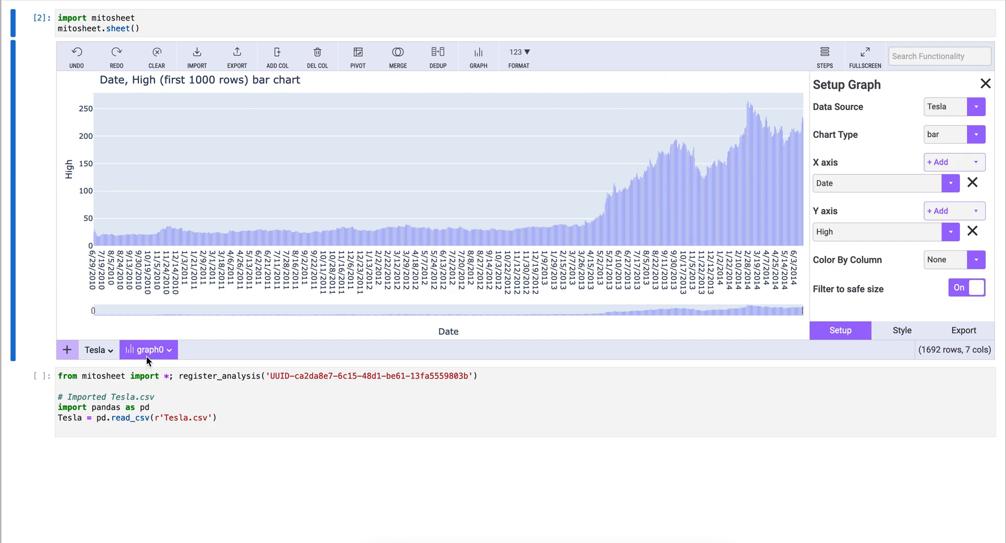
{"action": "mouse_move", "coordinate": [95, 353]}
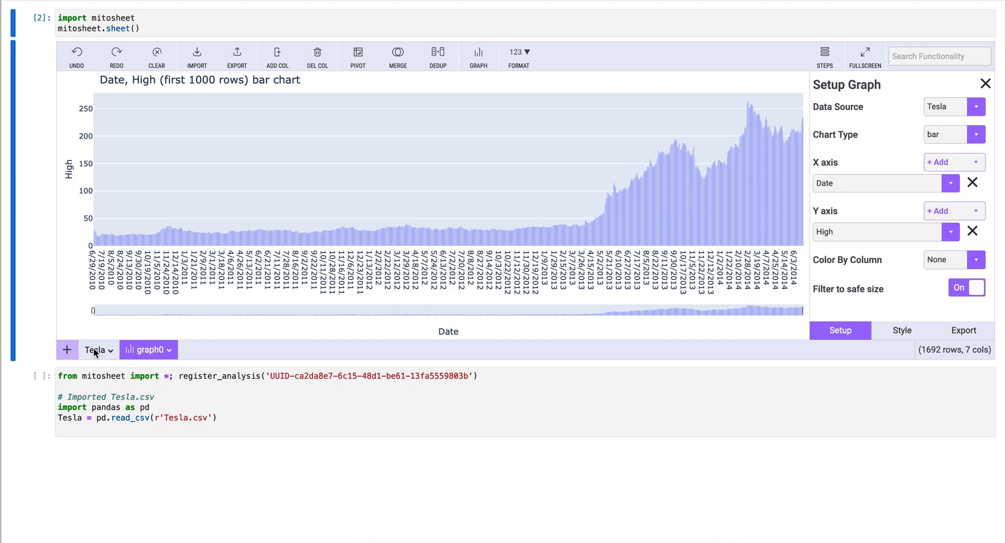
{"action": "left_click", "coordinate": [95, 350]}
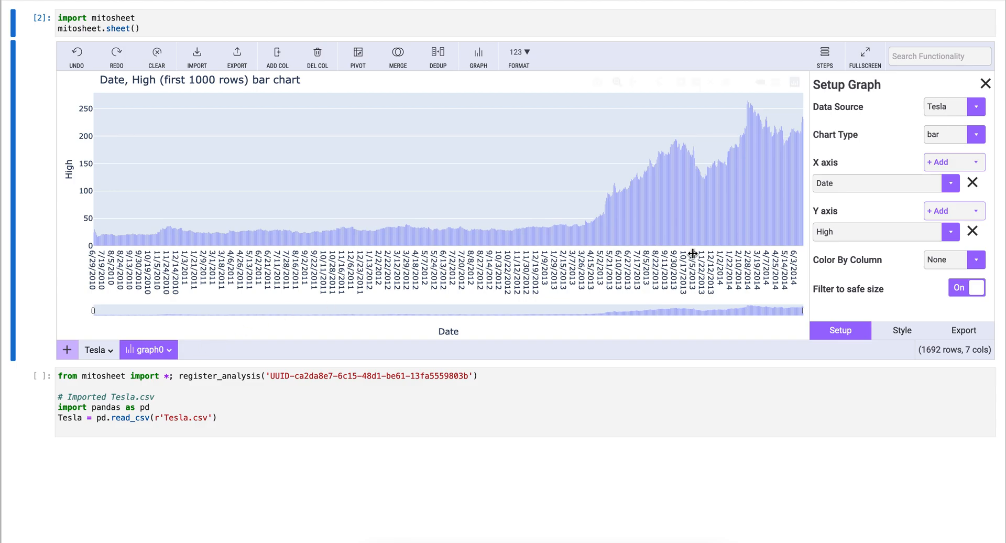
{"action": "mouse_move", "coordinate": [937, 147]}
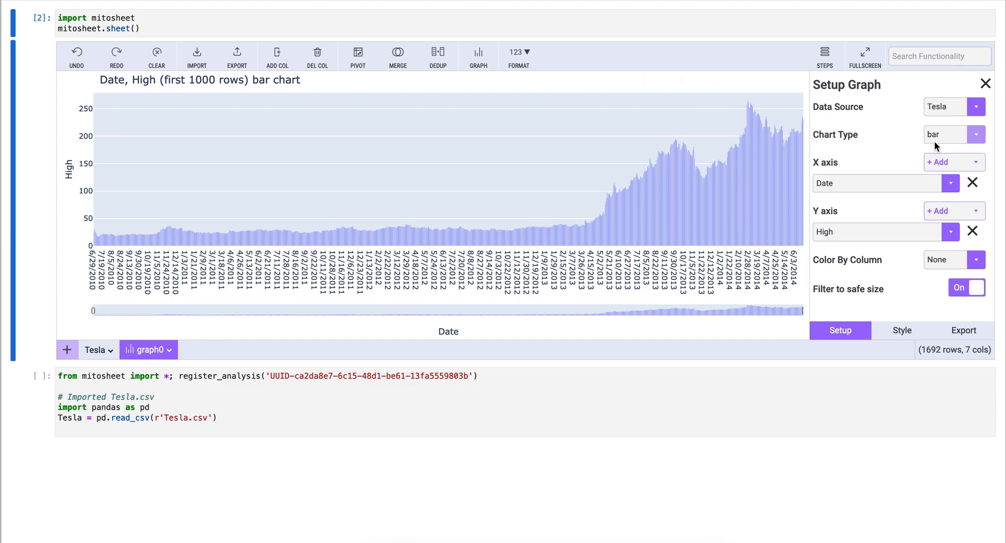
{"action": "mouse_move", "coordinate": [940, 148]}
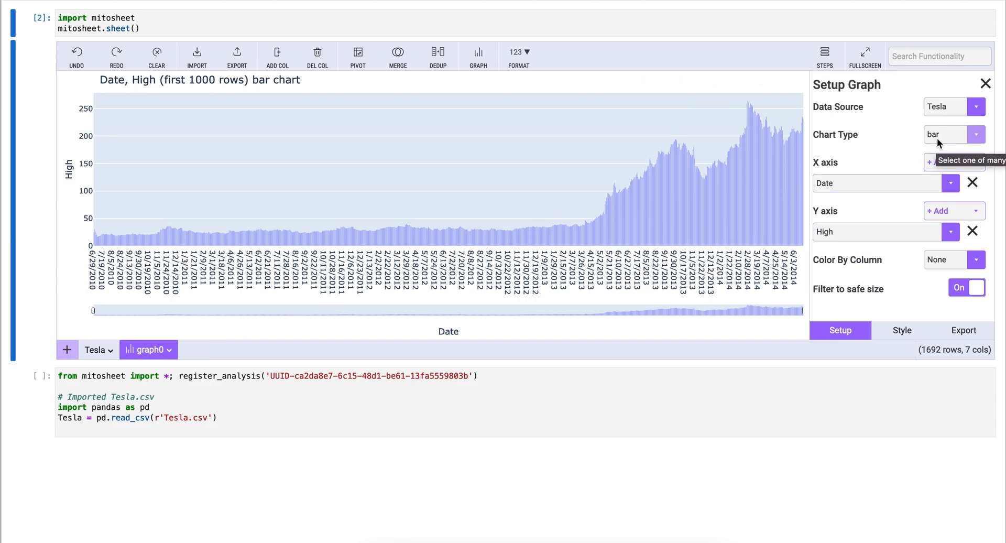
{"action": "left_click", "coordinate": [974, 134]}
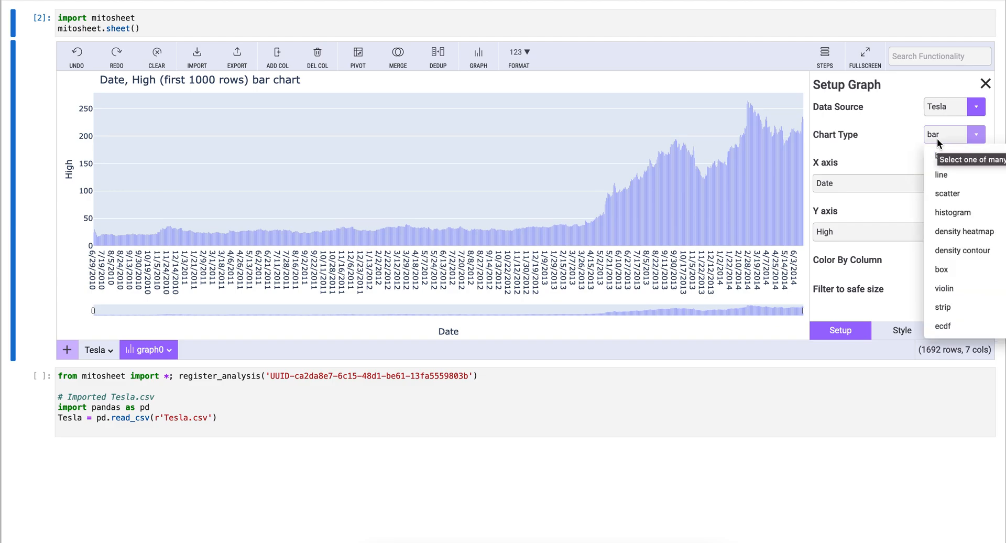
{"action": "mouse_move", "coordinate": [905, 146]}
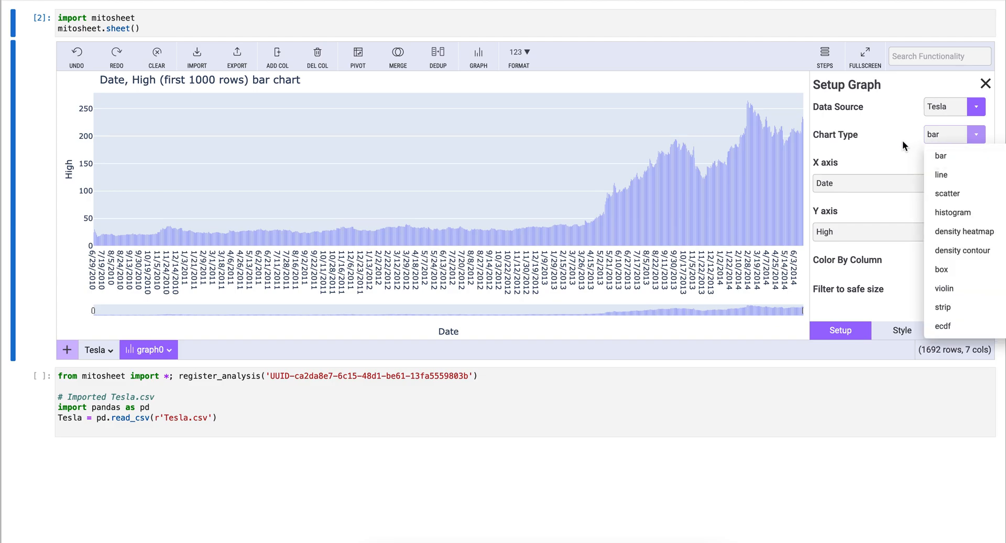
{"action": "mouse_move", "coordinate": [942, 325]}
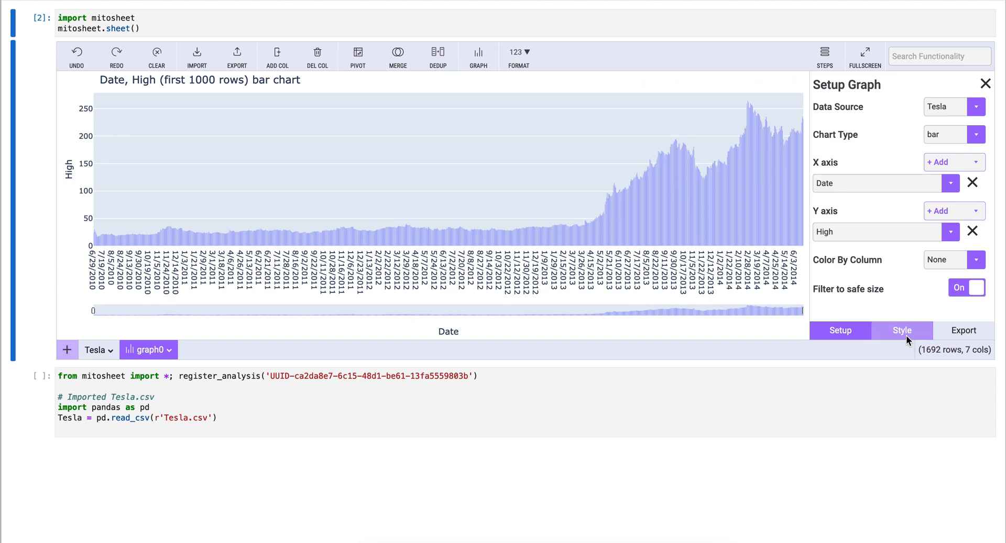
Set the chart title to 'Tesla Stock Prices' and the y-axis title to 'Price' in Style
{"action": "left_click", "coordinate": [902, 330]}
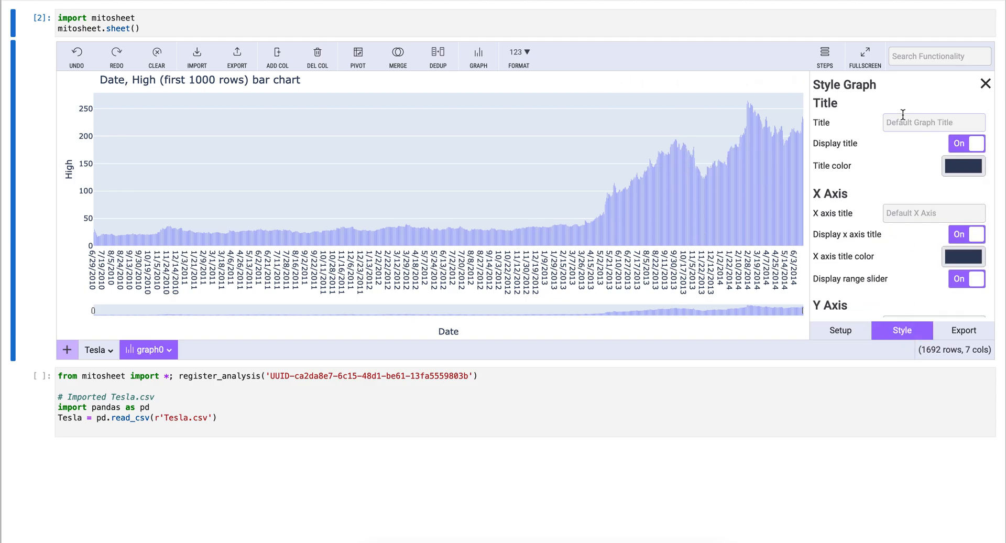
{"action": "type", "text": "Tesla Stock P"}
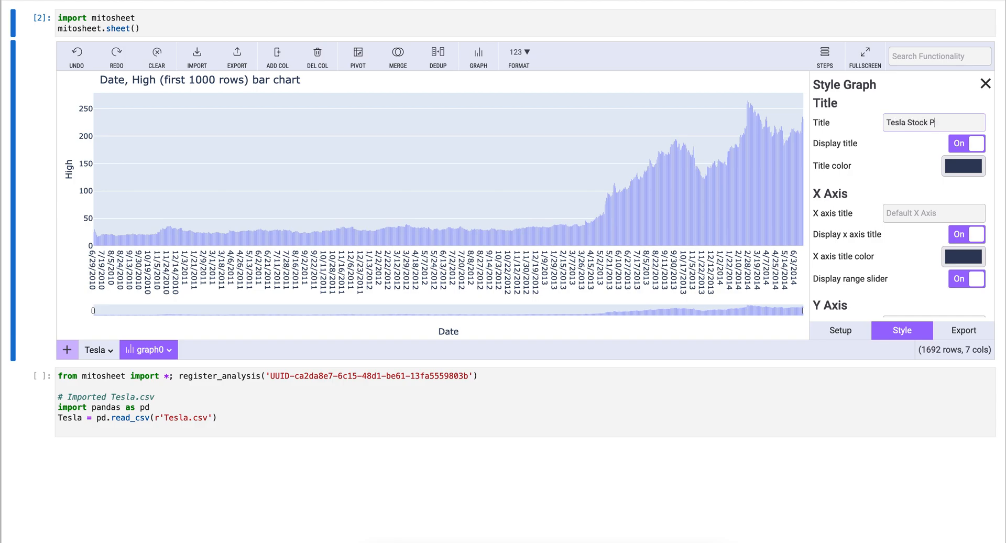
{"action": "type", "text": "rices"}
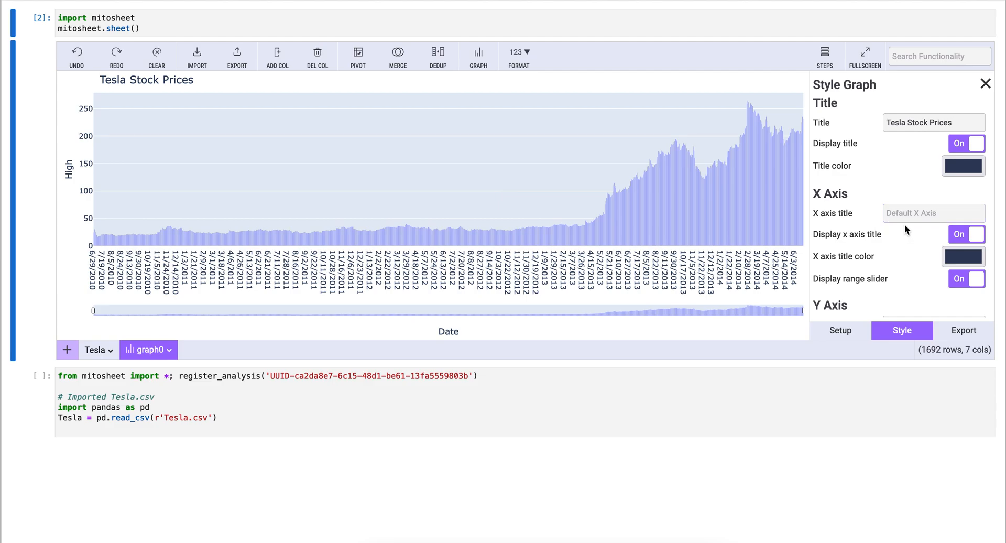
{"action": "scroll", "scroll_direction": "down", "scroll_amount": 3}
{"action": "type", "text": "P"}
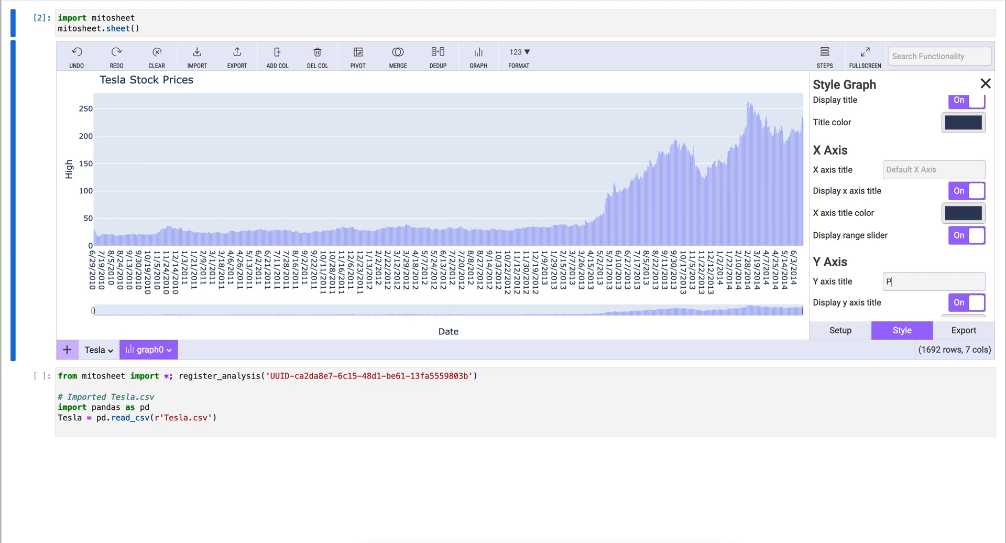
{"action": "type", "text": "rice"}
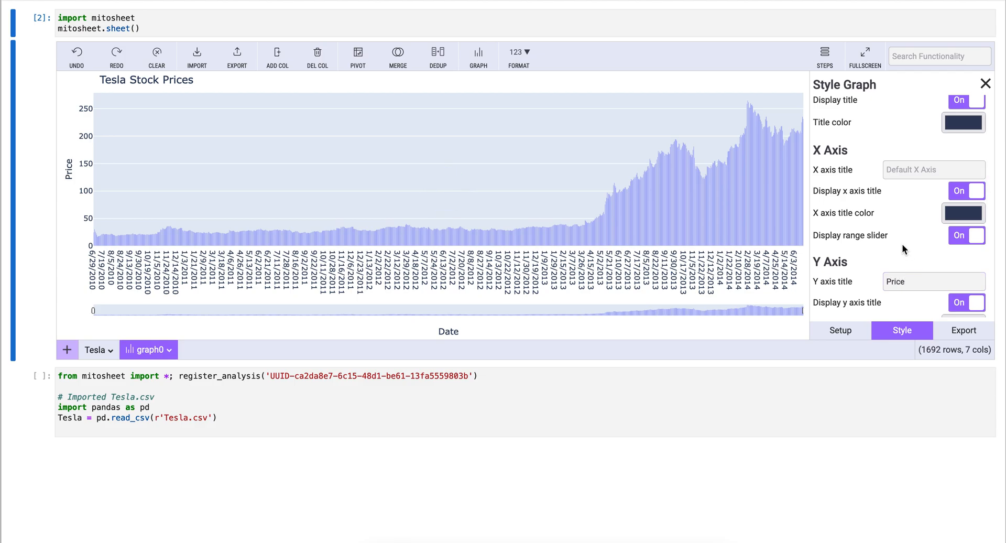
{"action": "mouse_move", "coordinate": [712, 238]}
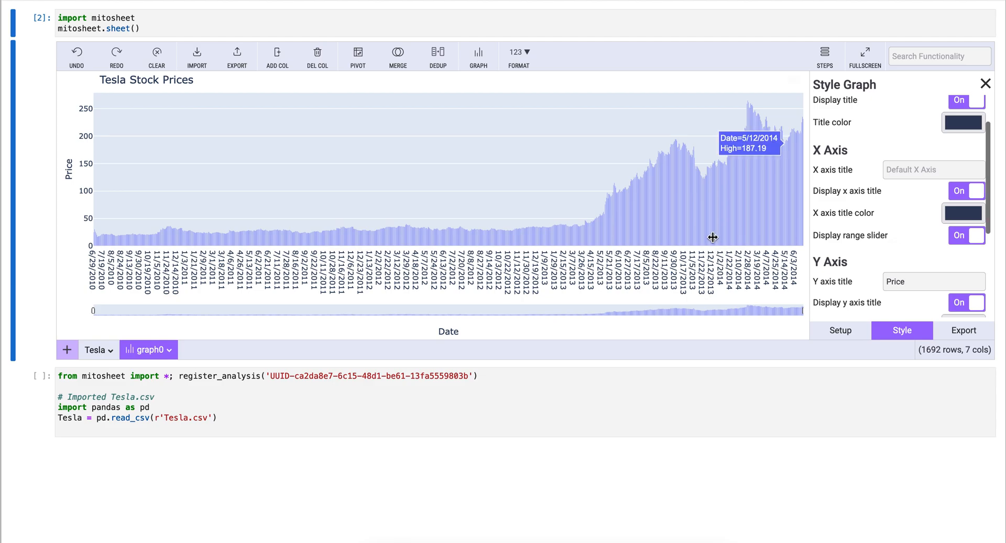
{"action": "mouse_move", "coordinate": [698, 204]}
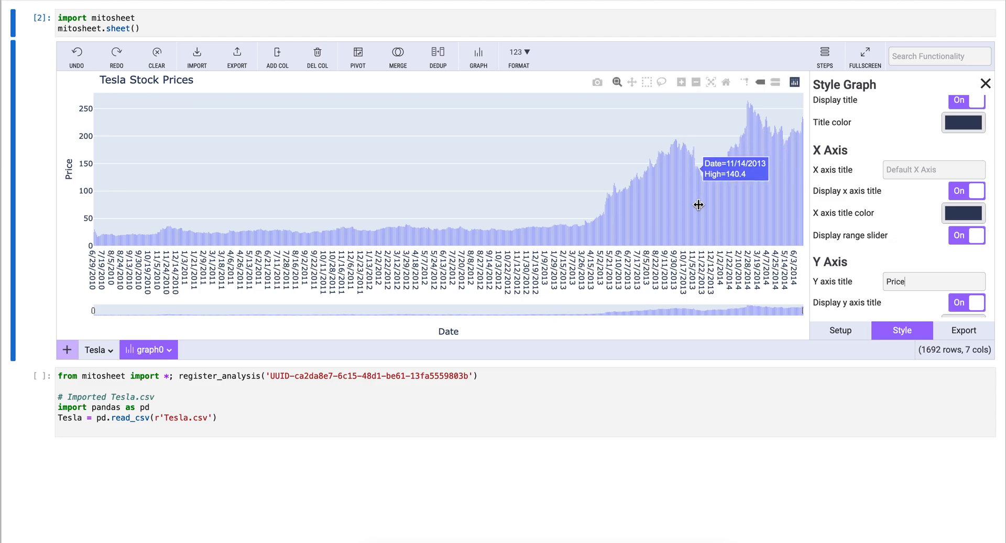
Colour the chart title red via the Title colour picker
{"action": "left_click", "coordinate": [962, 123]}
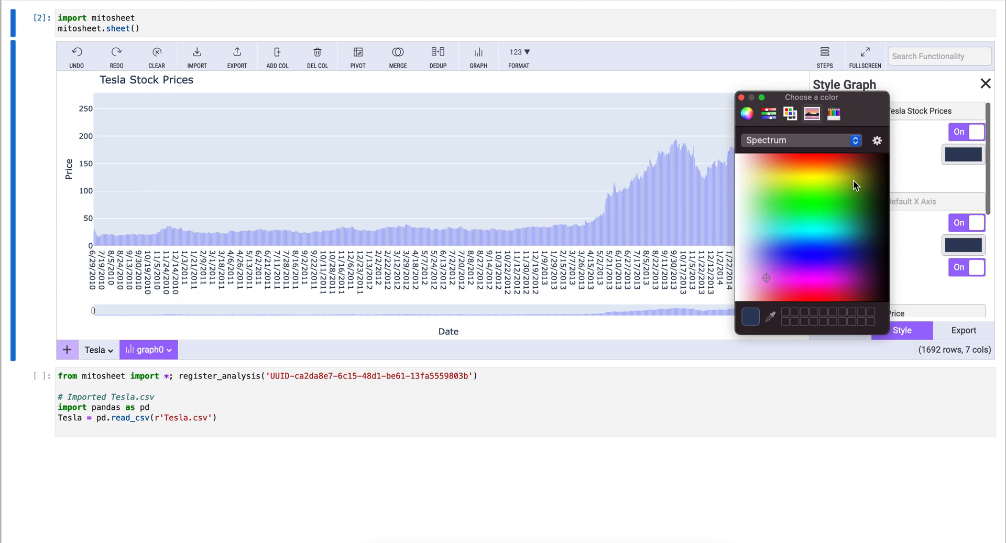
{"action": "left_click", "coordinate": [799, 296]}
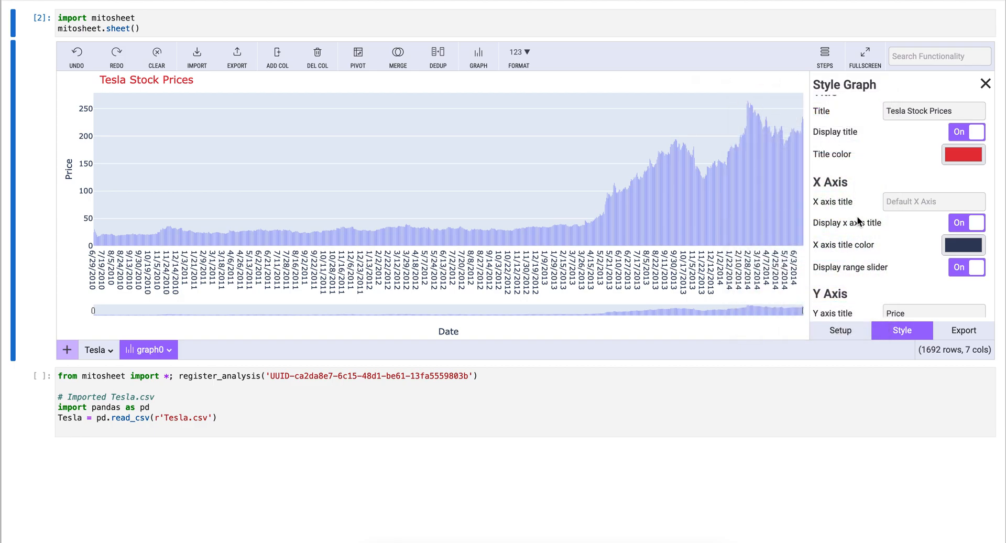
{"action": "mouse_move", "coordinate": [901, 263]}
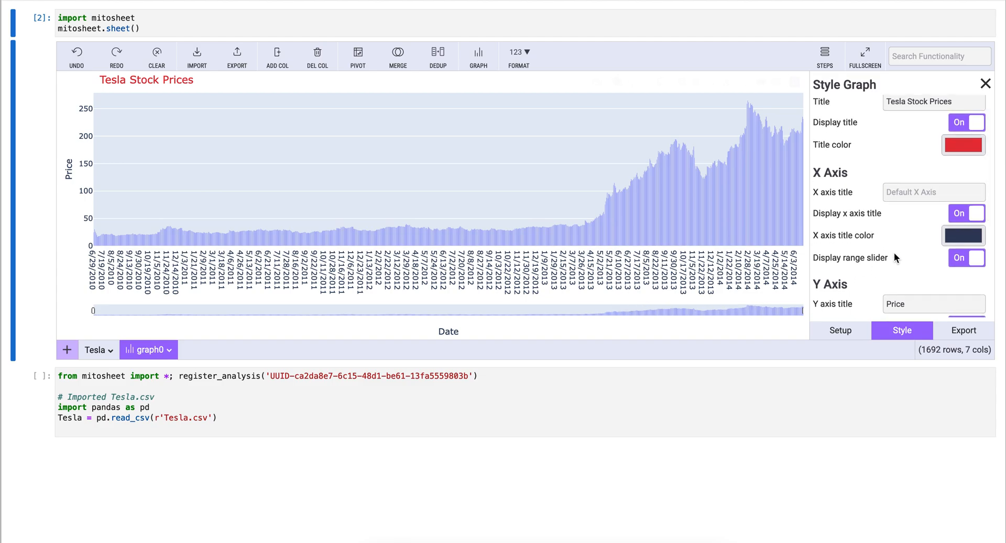
{"action": "scroll", "scroll_direction": "down", "scroll_amount": 3}
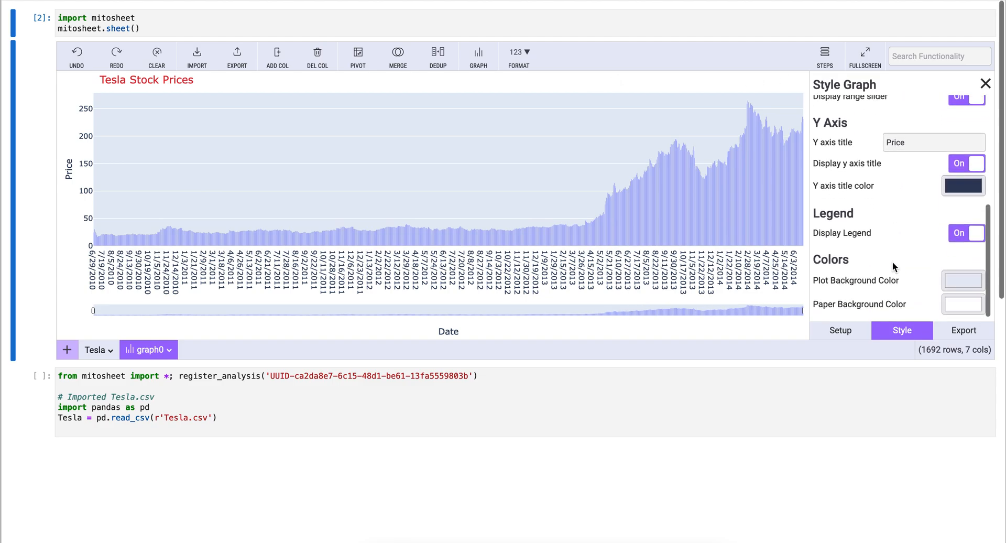
{"action": "mouse_move", "coordinate": [884, 292]}
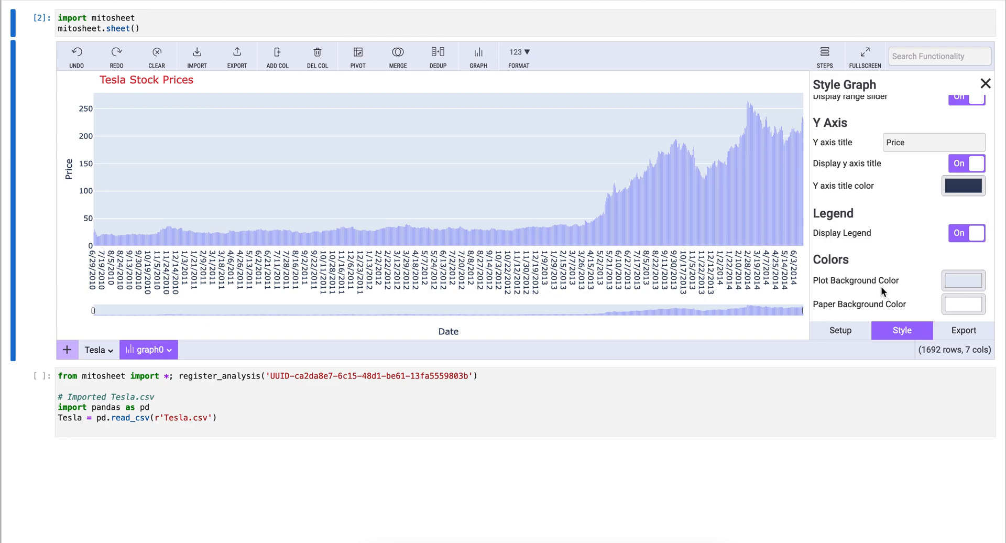
{"action": "mouse_move", "coordinate": [558, 324]}
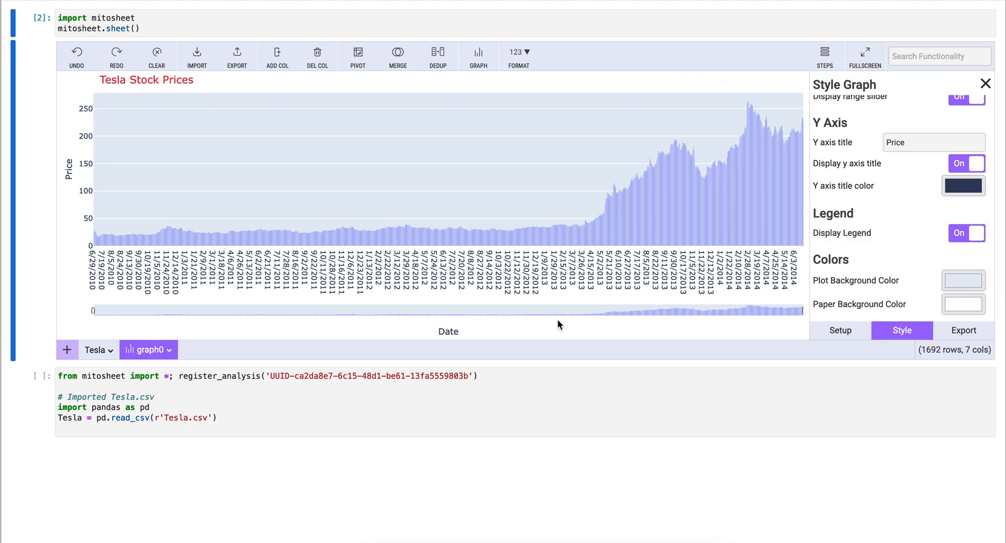
Copy the generated graph code from the Export options
{"action": "left_click", "coordinate": [963, 330]}
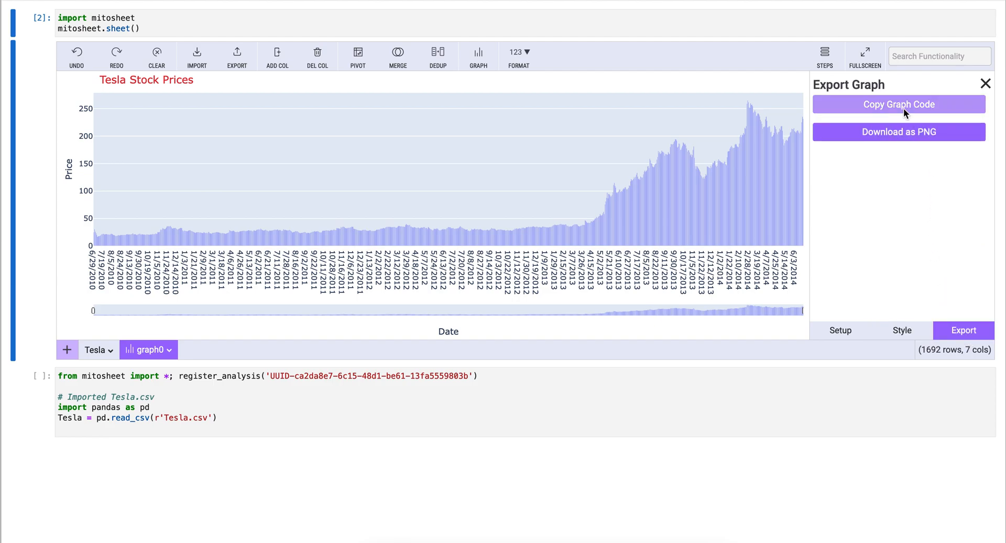
{"action": "mouse_move", "coordinate": [899, 132]}
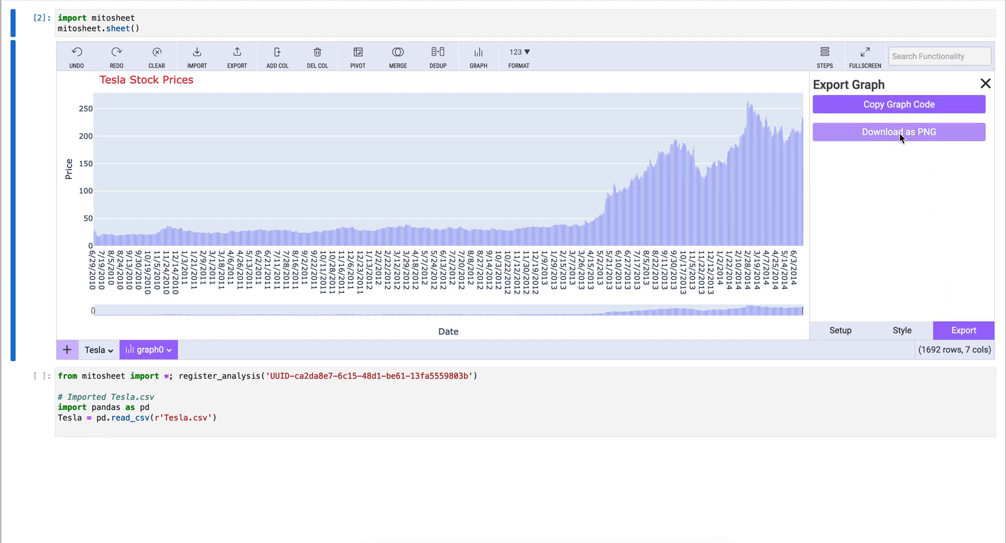
{"action": "mouse_move", "coordinate": [898, 104]}
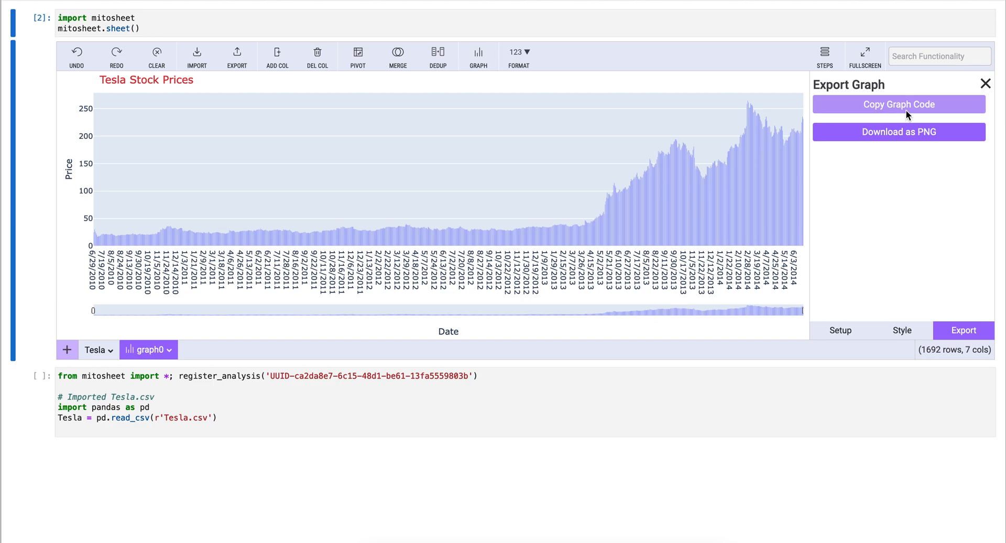
{"action": "left_click", "coordinate": [898, 104]}
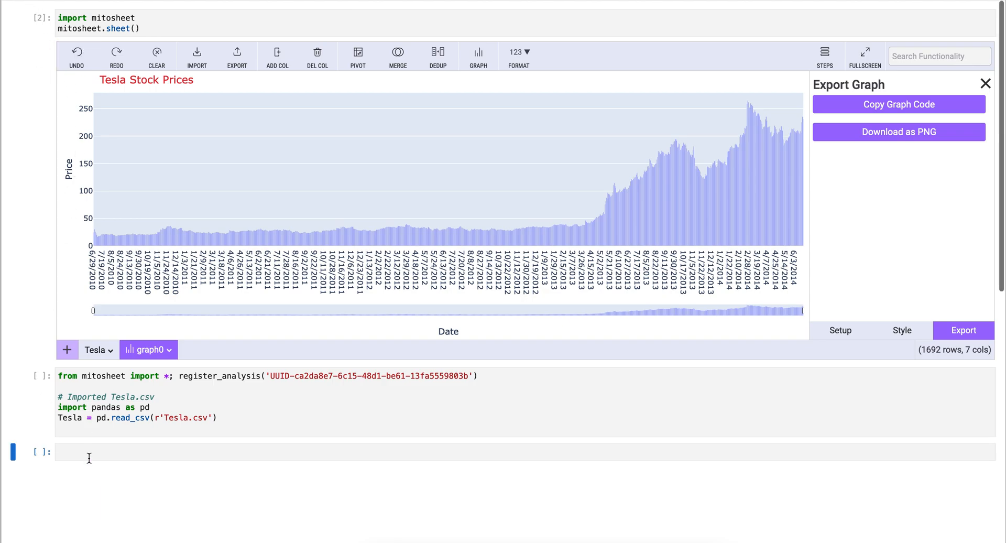
Paste the Plotly code into the empty cell and run the Tesla.csv import and plotting cells
{"action": "left_click", "coordinate": [898, 103]}
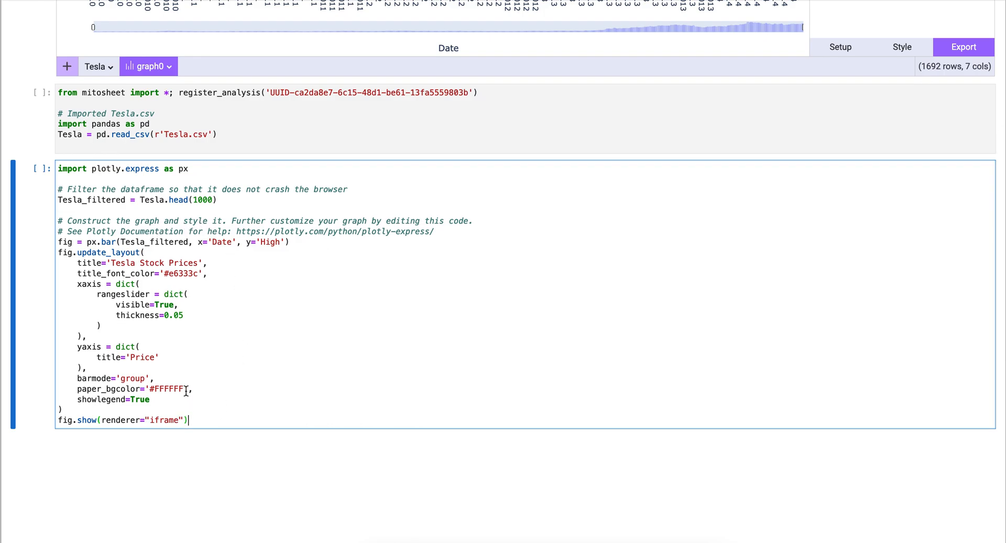
{"action": "left_click", "coordinate": [217, 134]}
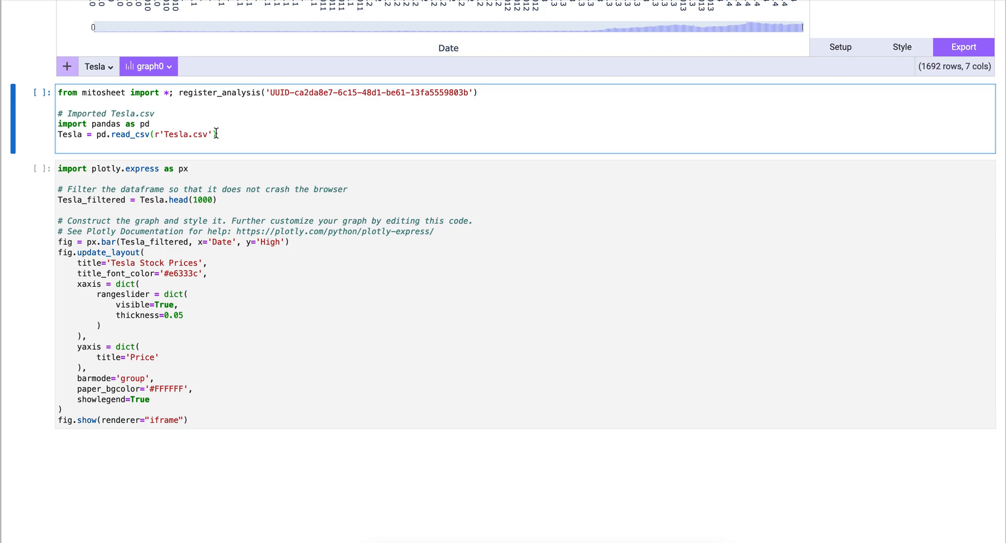
{"action": "key", "text": "shift+enter"}
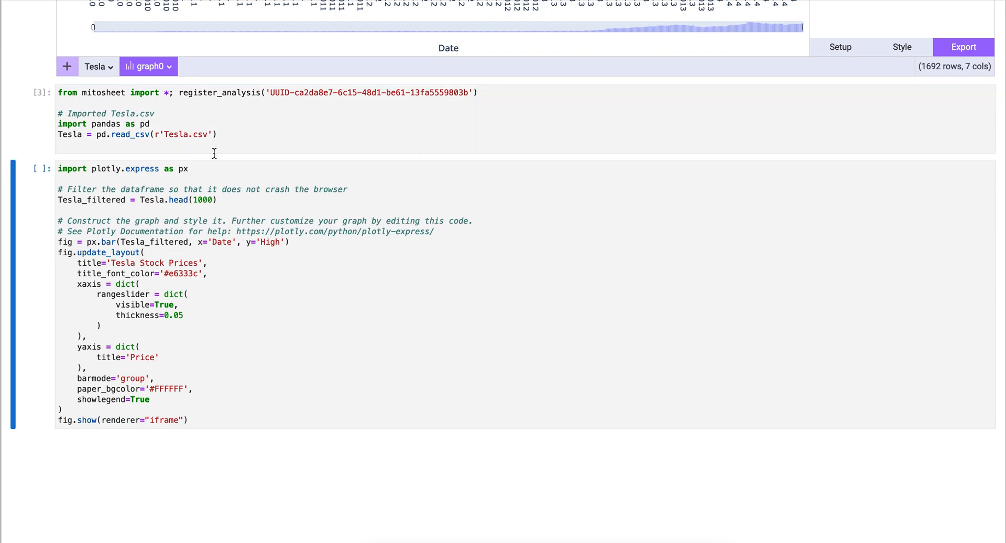
{"action": "key", "text": "shift+enter"}
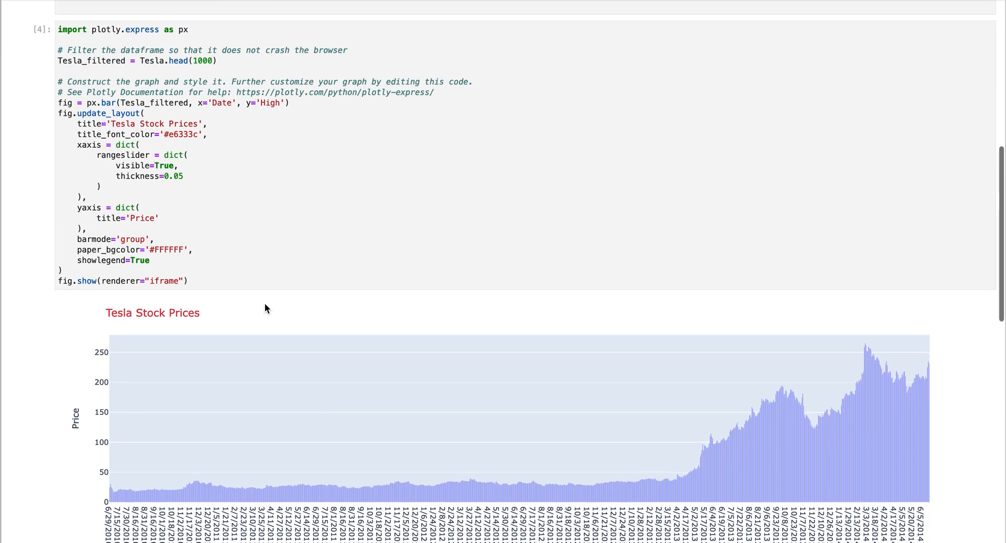
{"action": "scroll", "scroll_direction": "down", "scroll_amount": 3}
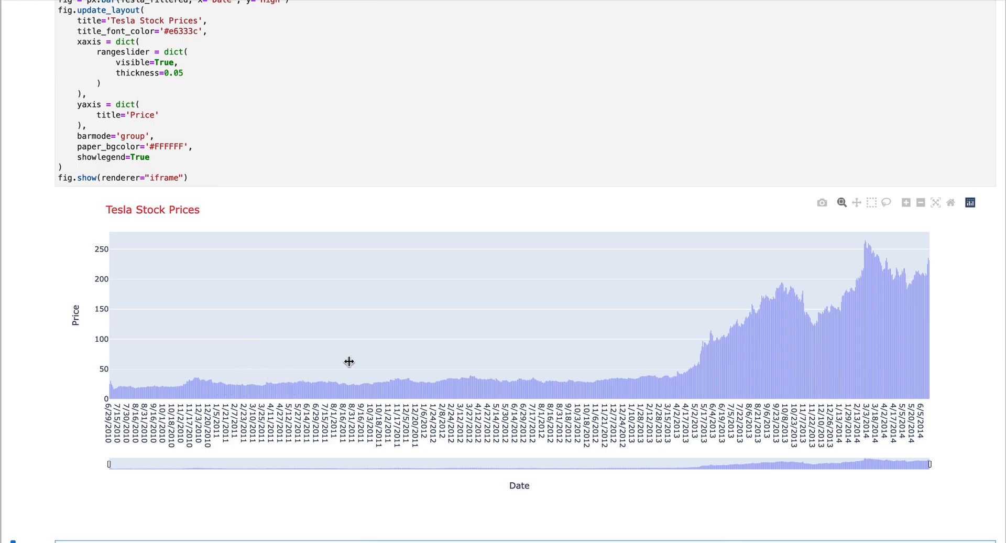
{"action": "mouse_move", "coordinate": [651, 396]}
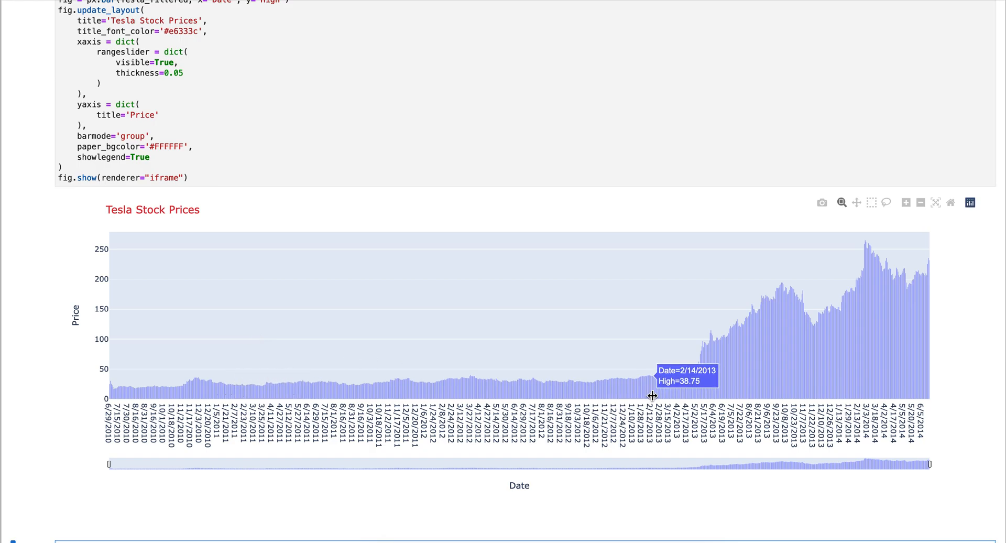
{"action": "scroll", "scroll_direction": "up", "scroll_amount": 3}
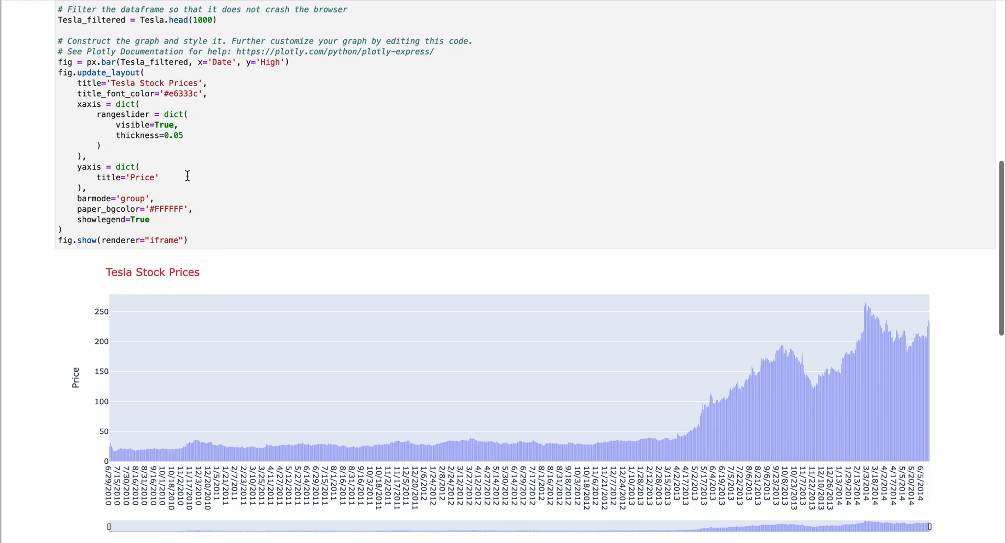
{"action": "mouse_move", "coordinate": [153, 233]}
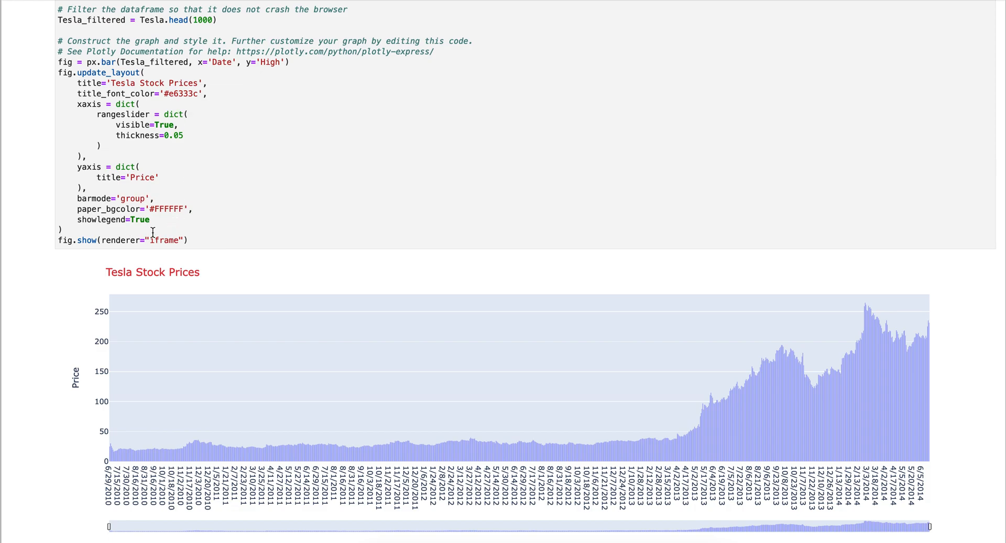
{"action": "mouse_move", "coordinate": [173, 161]}
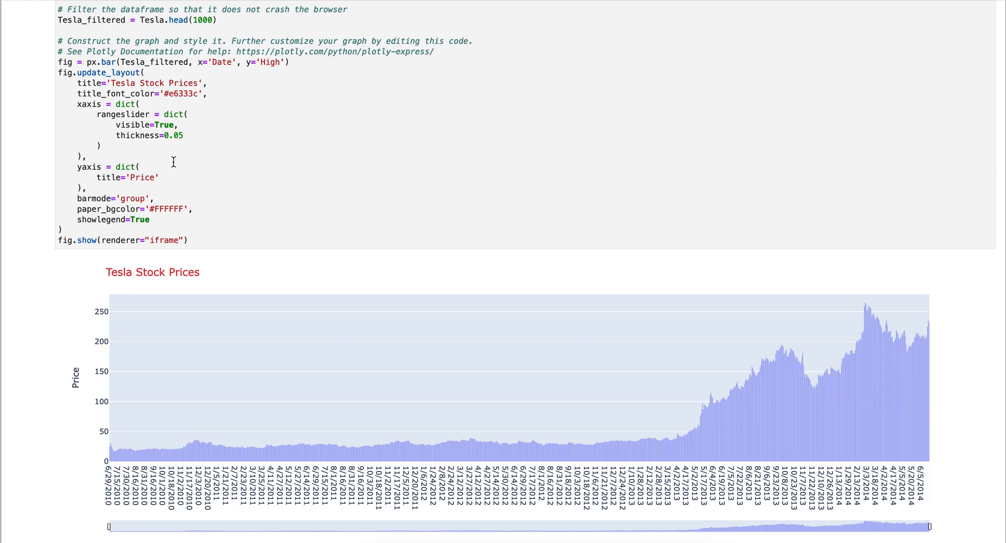
{"action": "scroll", "scroll_direction": "up", "scroll_amount": 3}
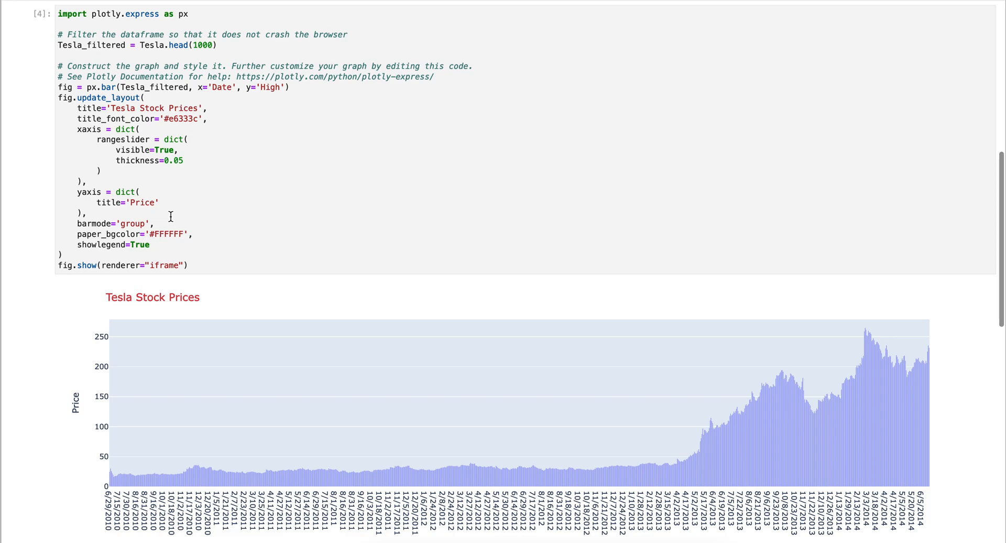
{"action": "mouse_move", "coordinate": [130, 239]}
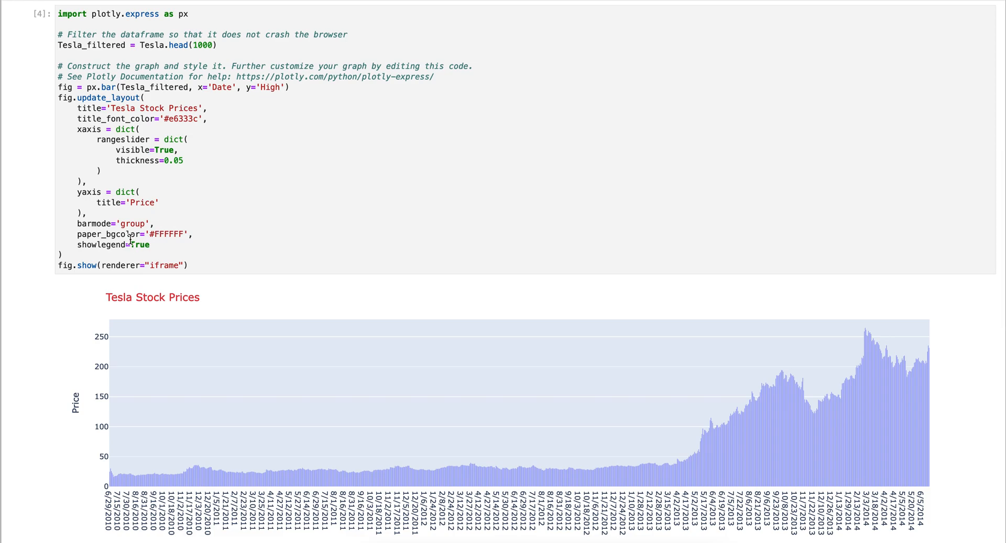